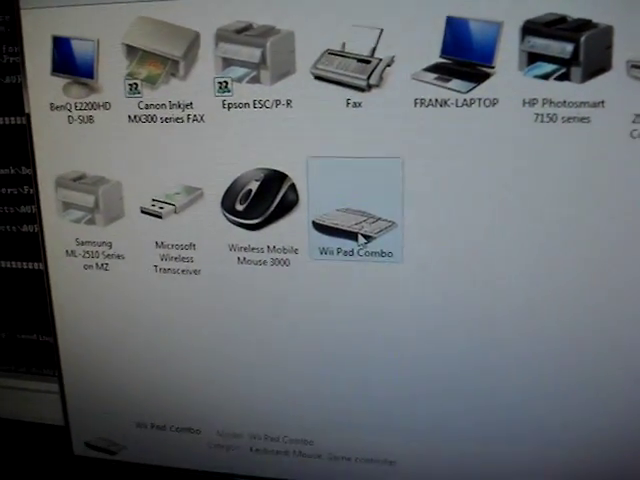
Open Properties for the Wii Pad Combo device to view its keyboard, mouse and game controller entries.
{"action": "right_click", "coordinate": [352, 210]}
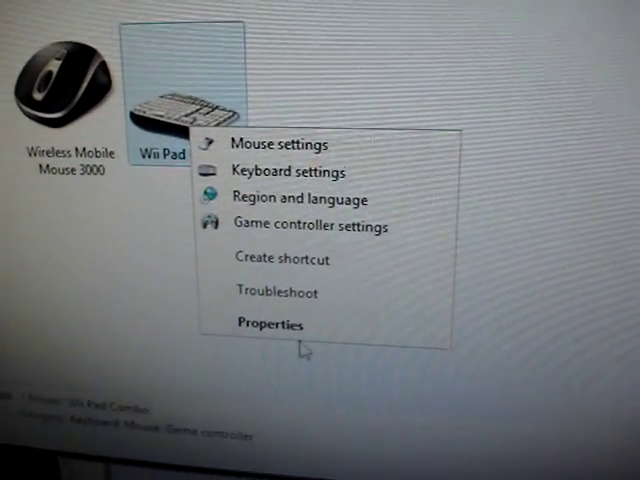
{"action": "left_click", "coordinate": [270, 323]}
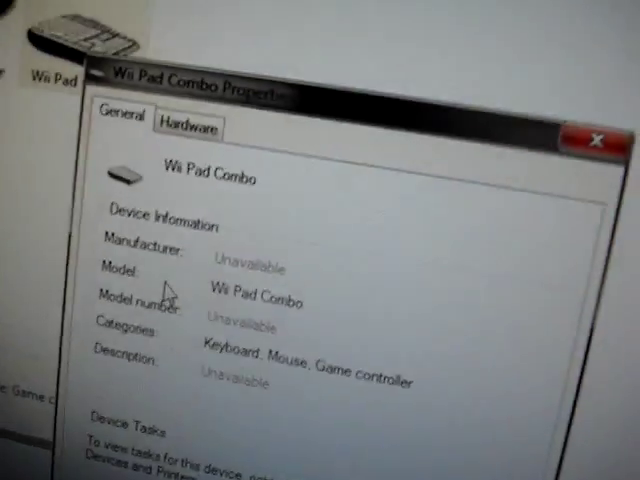